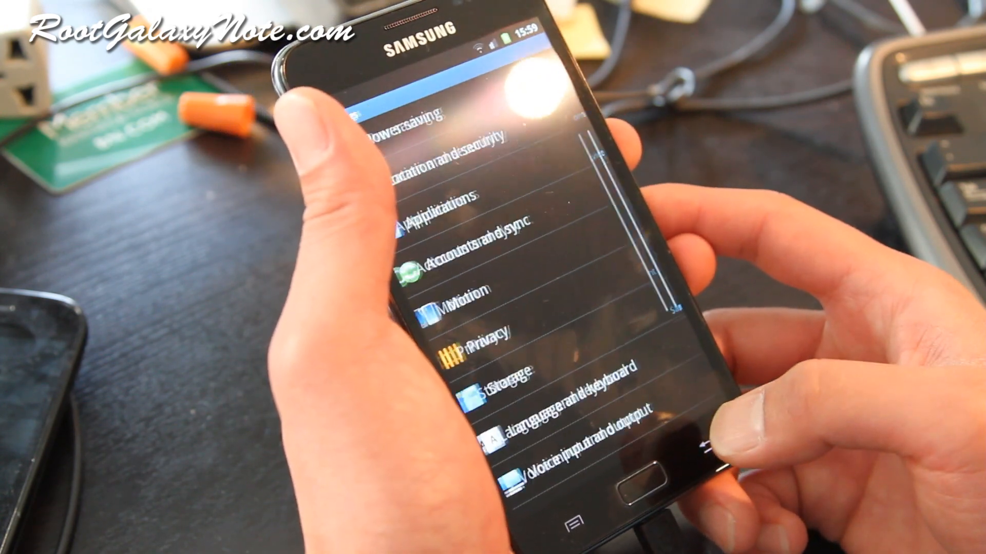
Erase the stray letter and cd into the \GalaxyNoteRecovery folder.
{"action": "scroll", "scroll_direction": "down", "scroll_amount": 3}
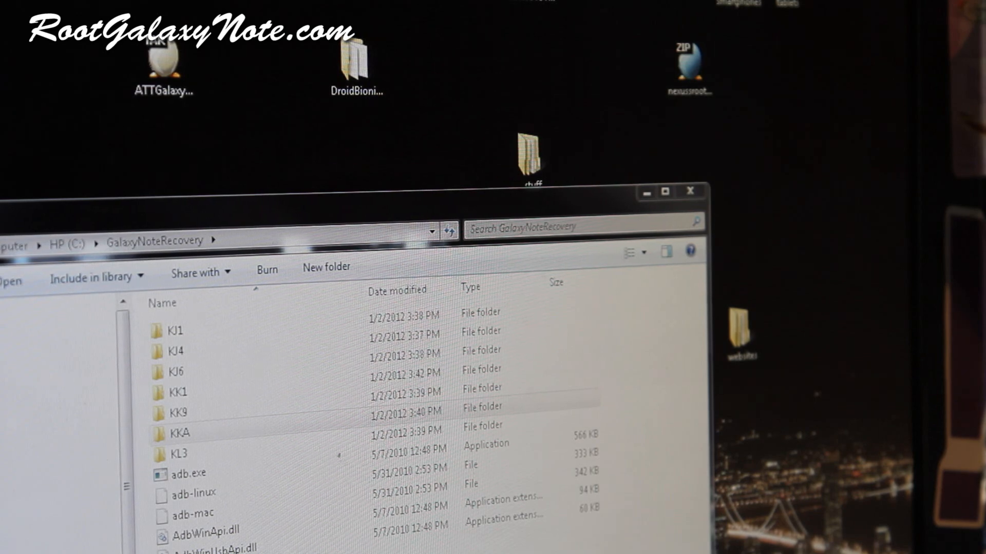
{"action": "mouse_move", "coordinate": [459, 220]}
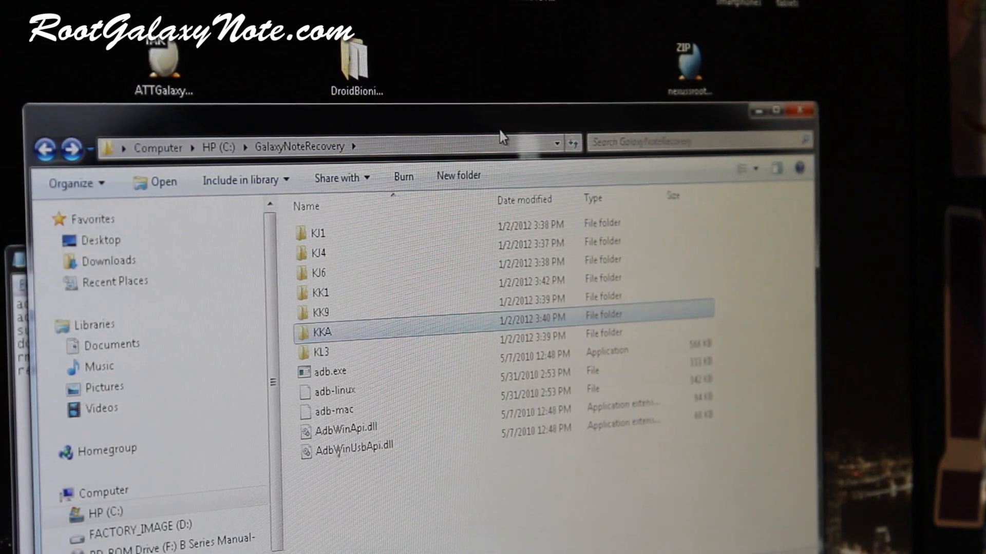
{"action": "mouse_move", "coordinate": [767, 233]}
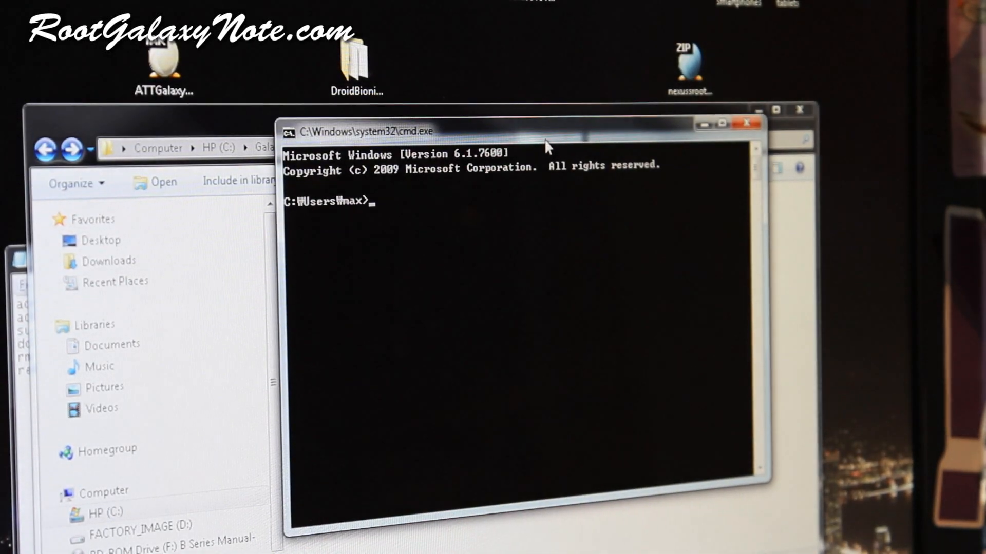
{"action": "type", "text": "f"}
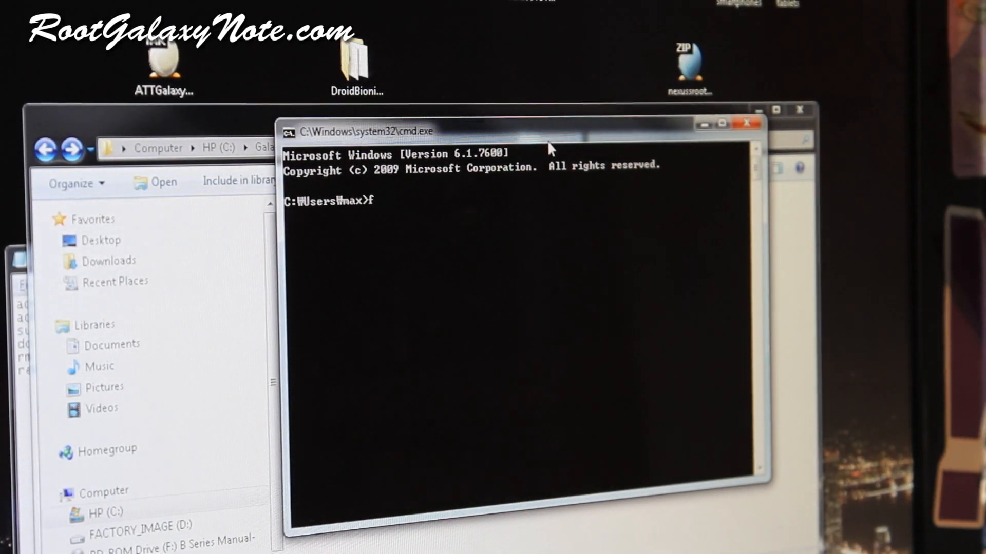
{"action": "key", "text": "backspace"}
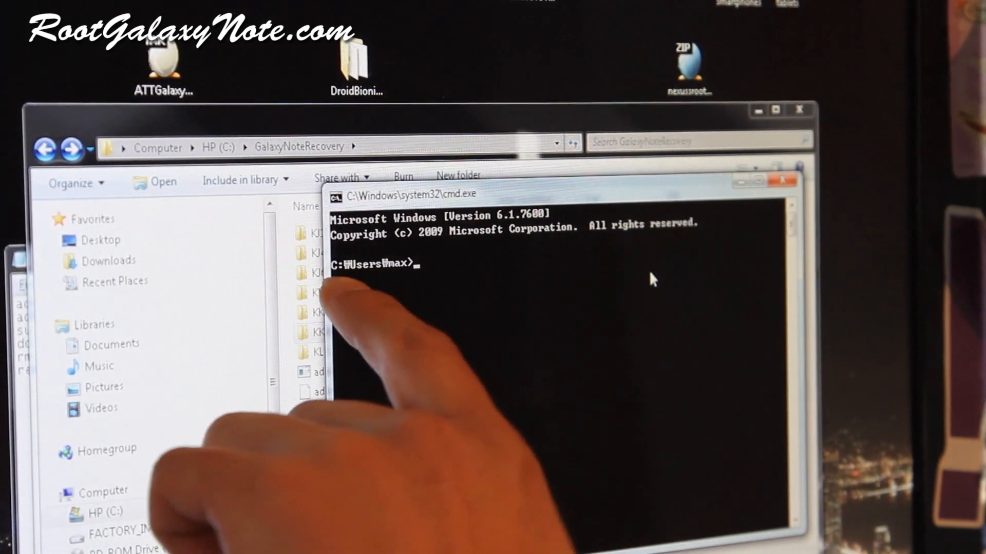
{"action": "type", "text": "cd"}
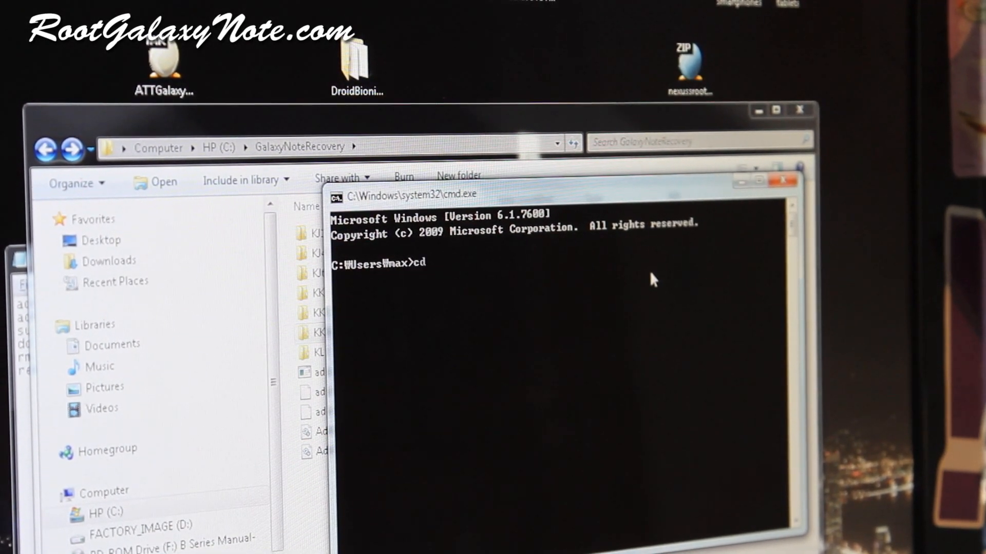
{"action": "type", "text": "\\"}
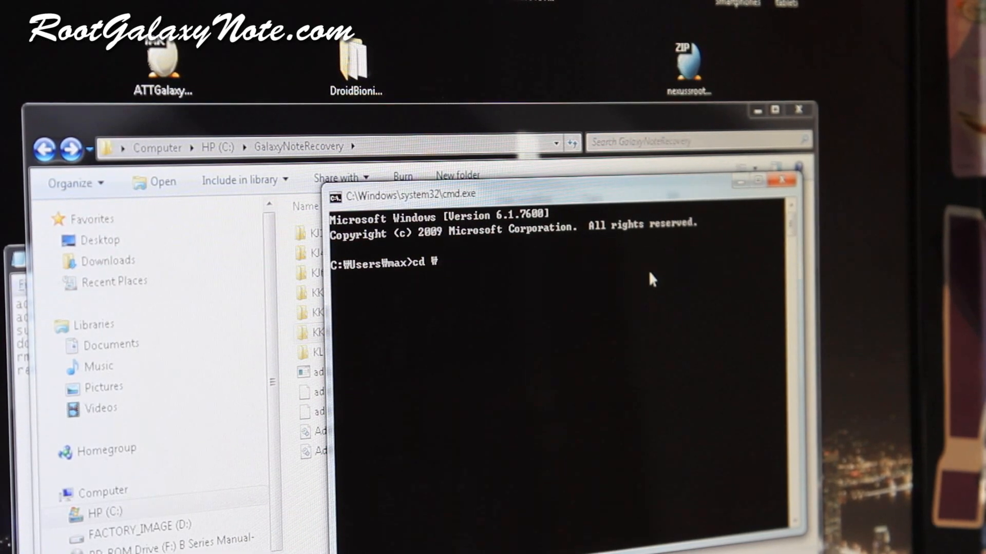
{"action": "type", "text": "GalaxyNexusRecovery"}
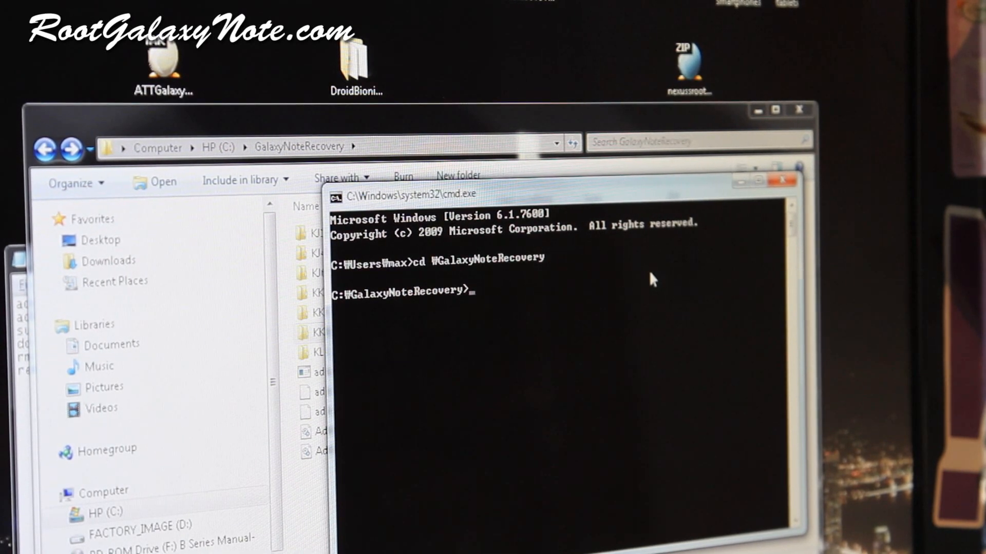
{"action": "mouse_move", "coordinate": [469, 395]}
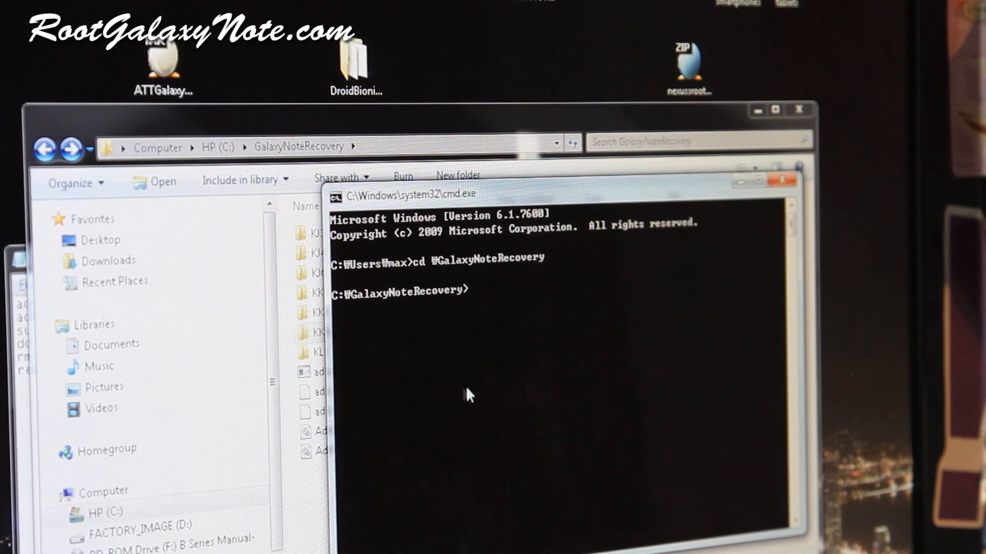
Run adb devices before and after reconnecting the phone until it shows as attached.
{"action": "type", "text": "adb de"}
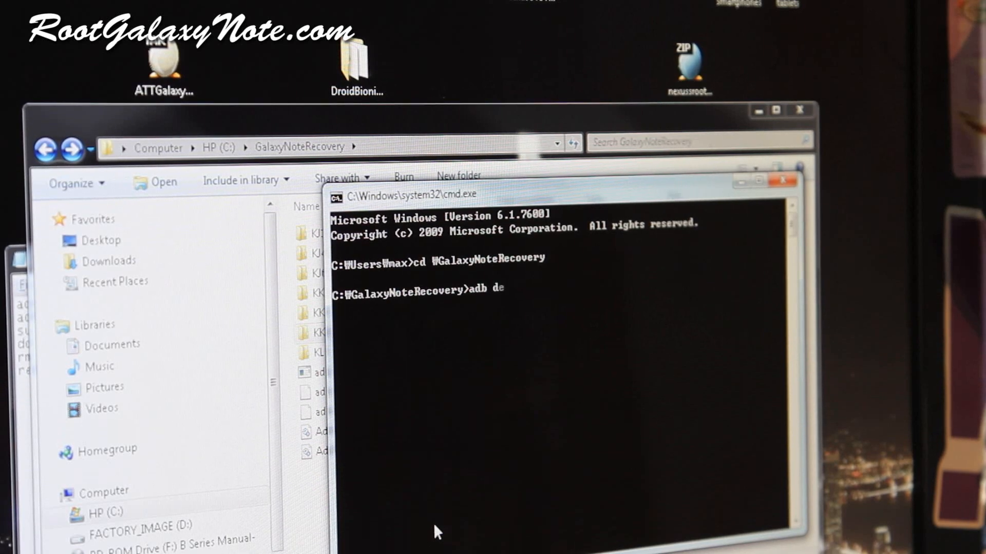
{"action": "key", "text": "Return"}
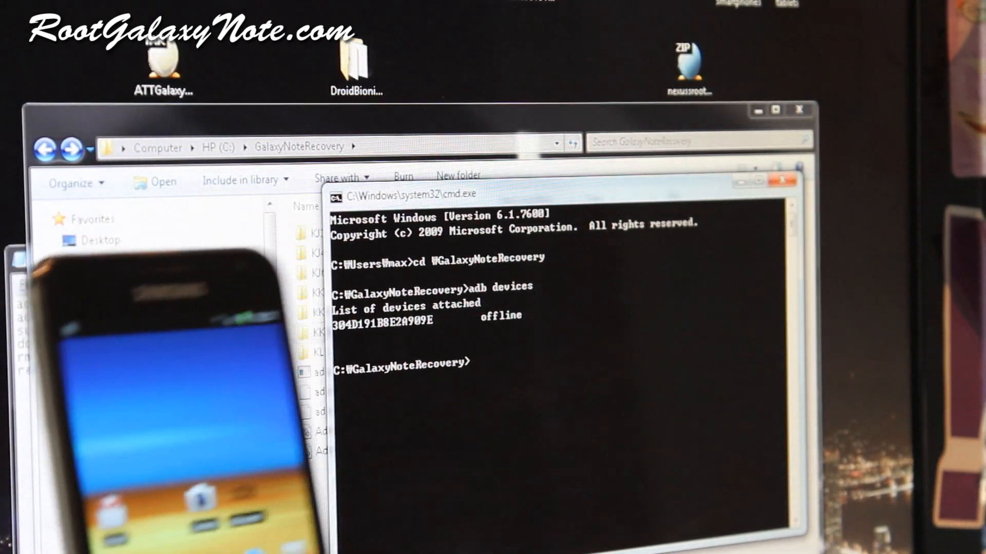
{"action": "type", "text": "adb devices"}
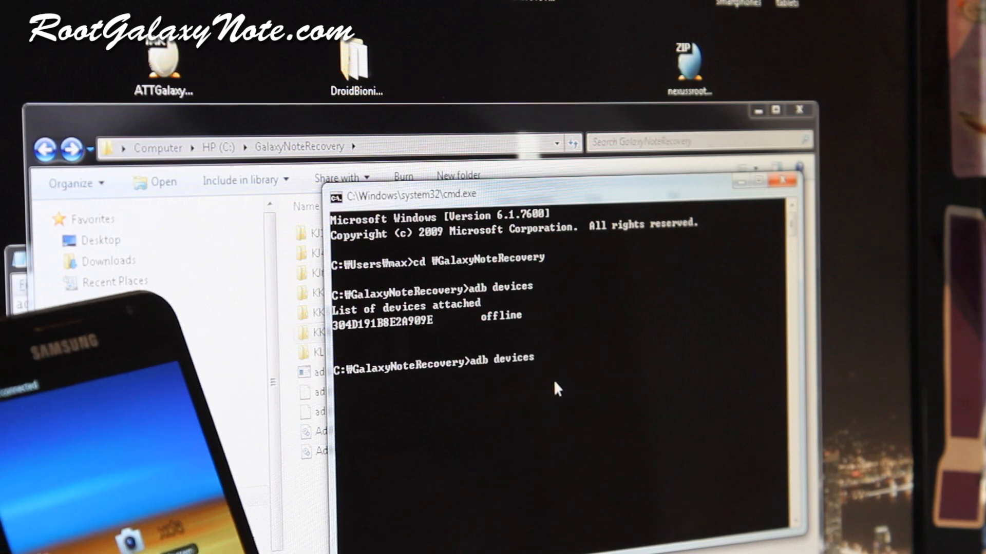
{"action": "key", "text": "Return"}
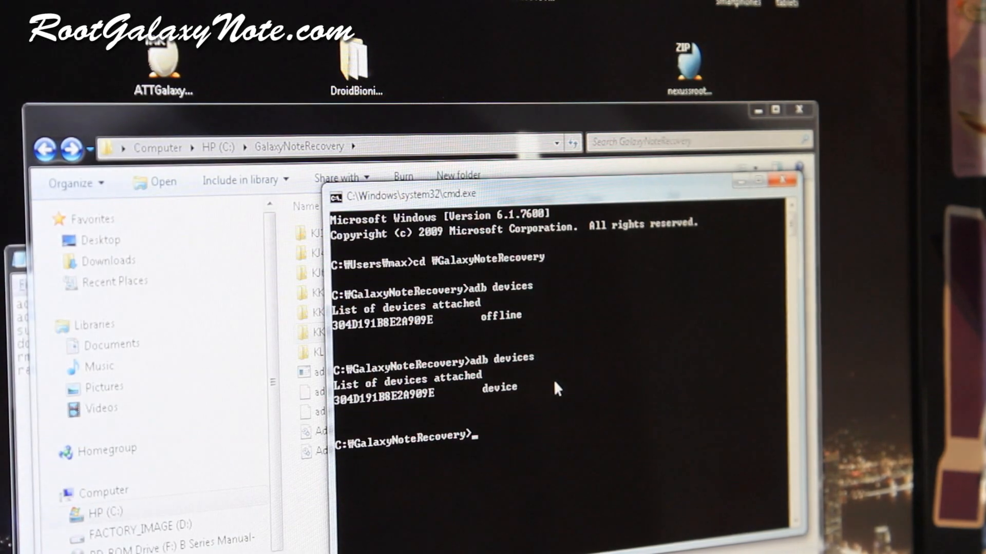
Start an ./adb-mac devices command, then discard it.
{"action": "type", "text": "./"}
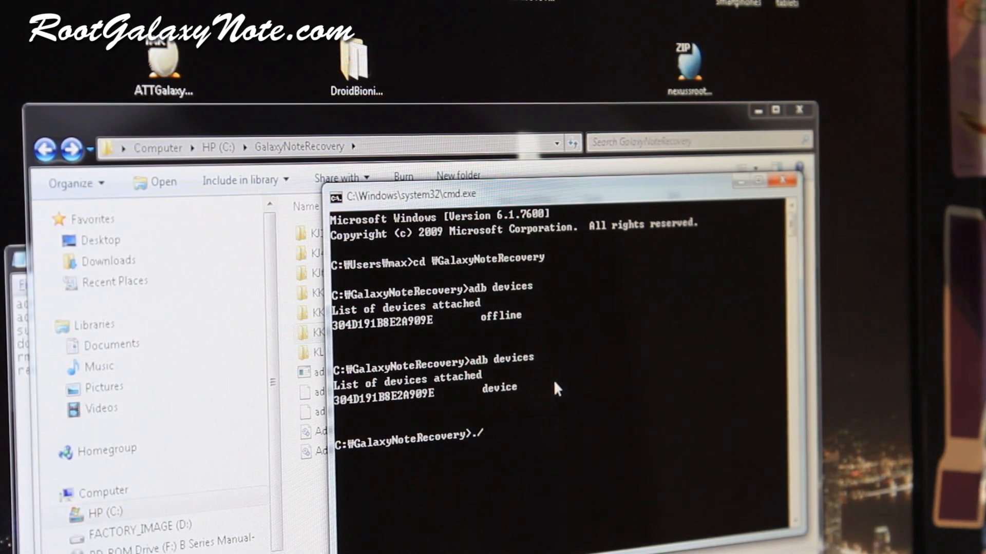
{"action": "type", "text": "adb-lin"}
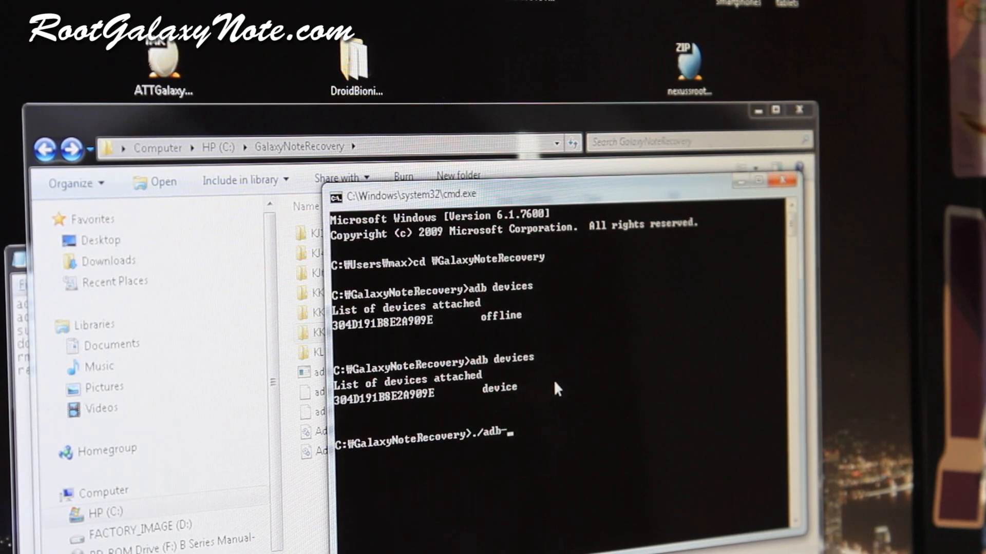
{"action": "type", "text": "mac"}
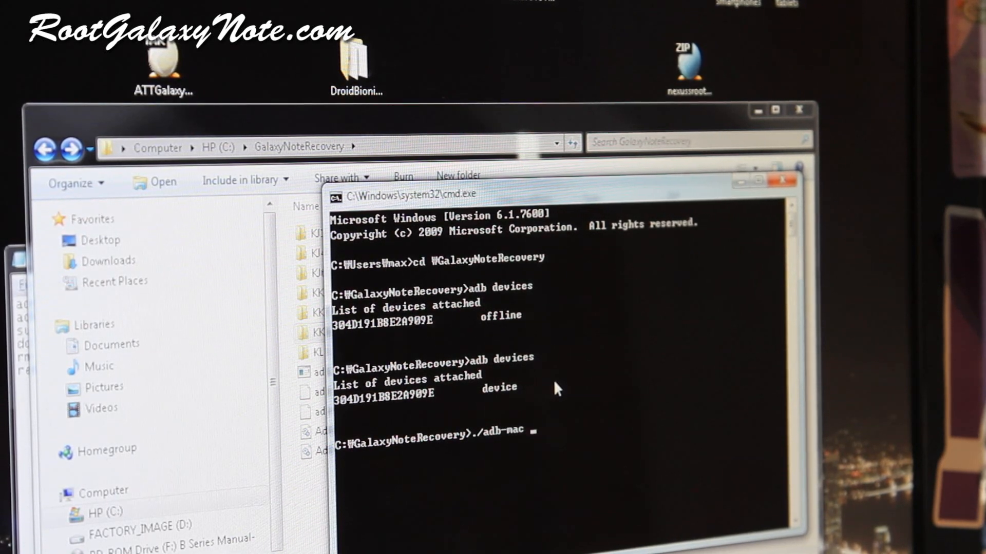
{"action": "type", "text": "devices"}
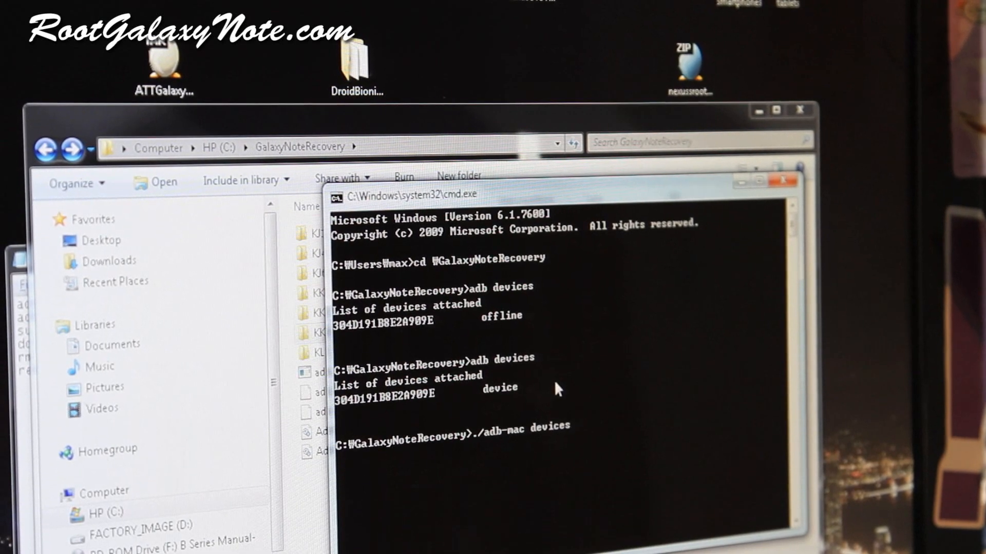
{"action": "key", "text": "Backspace"}
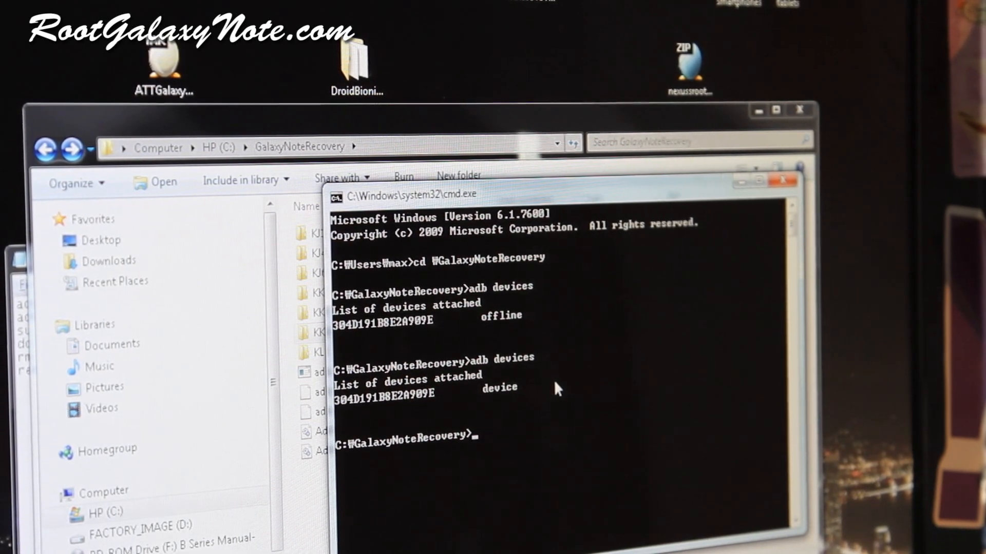
{"action": "mouse_move", "coordinate": [245, 484]}
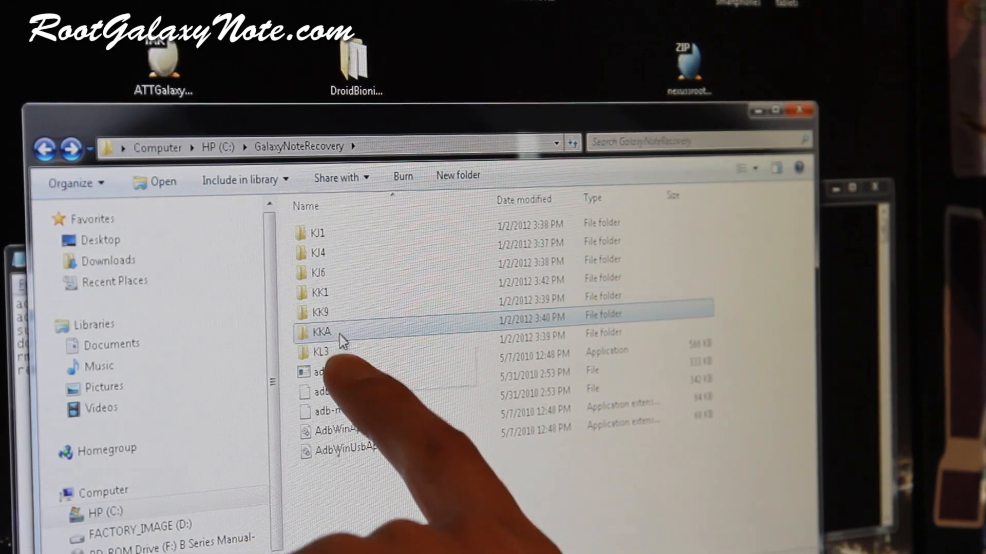
{"action": "mouse_move", "coordinate": [321, 452]}
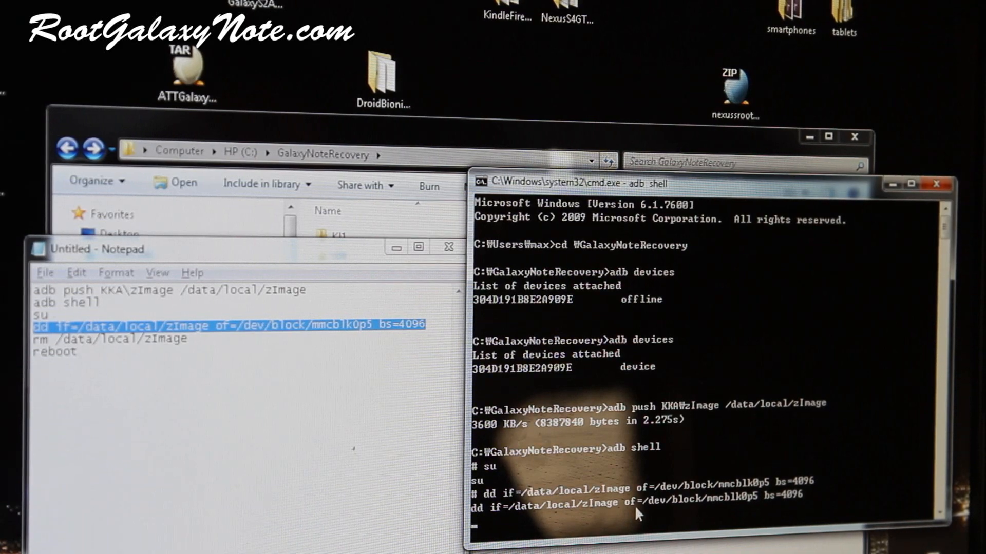
Copy the rm command from the Notepad notes and paste it into the shell.
{"action": "scroll", "scroll_direction": "down", "scroll_amount": 3}
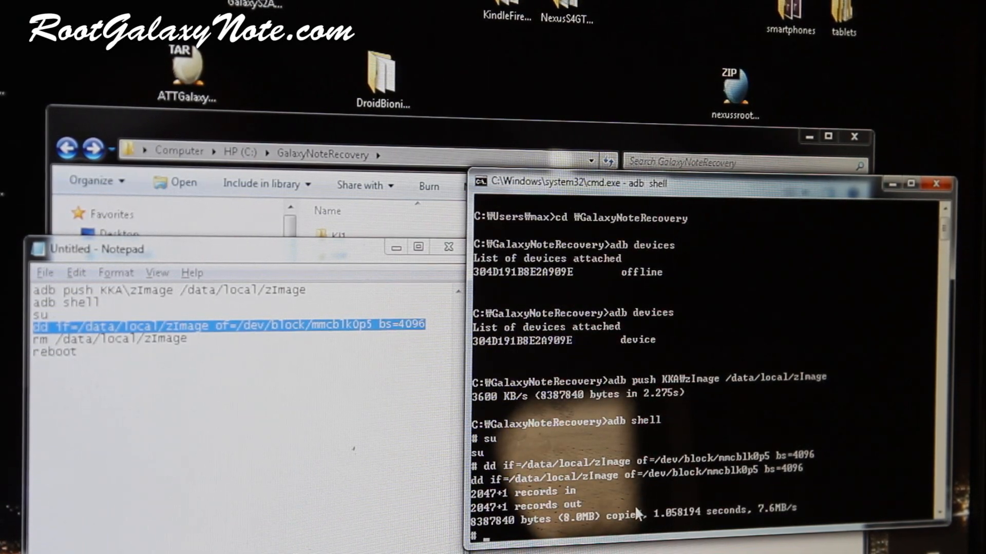
{"action": "left_click", "coordinate": [196, 339]}
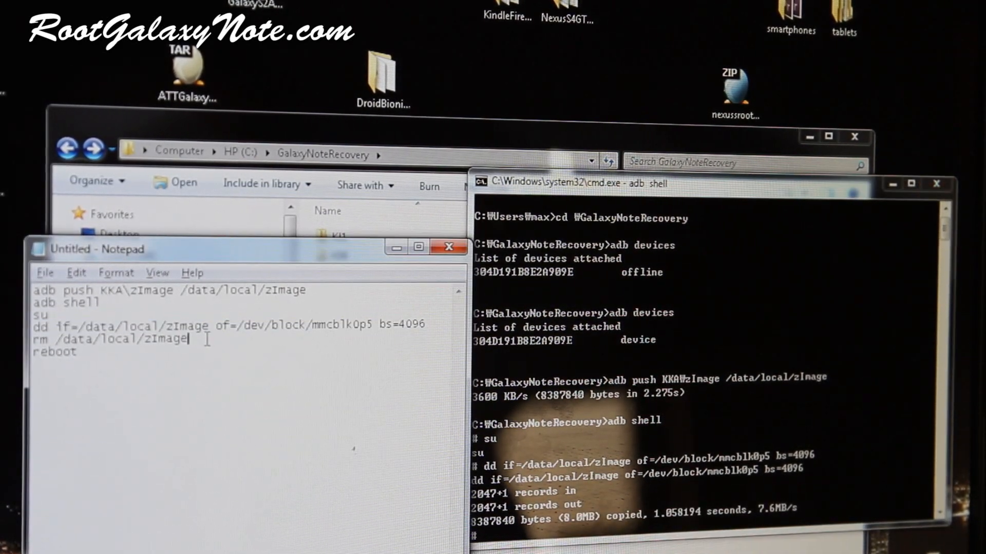
{"action": "right_click", "coordinate": [628, 482]}
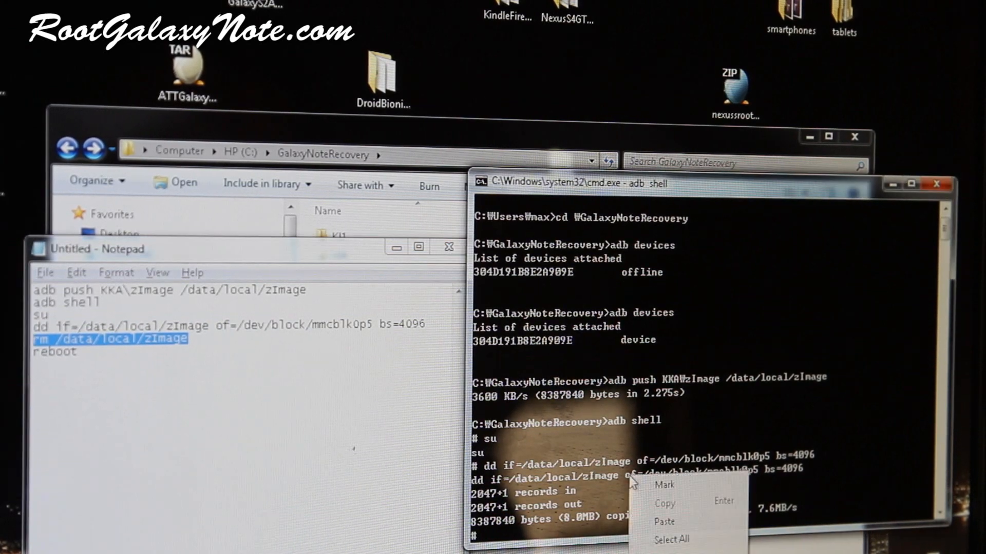
{"action": "left_click", "coordinate": [663, 522]}
{"action": "type", "text": "reboot"}
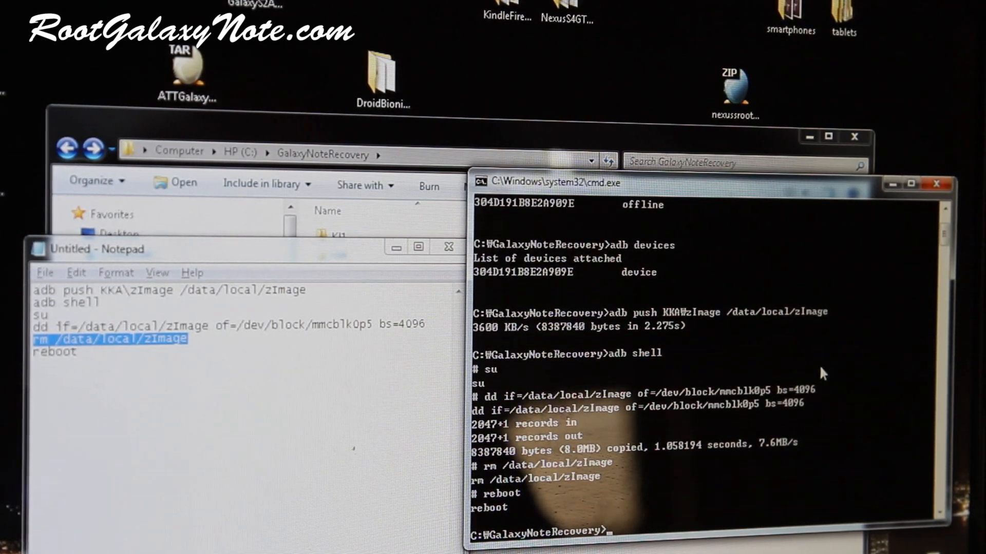
{"action": "mouse_move", "coordinate": [833, 368]}
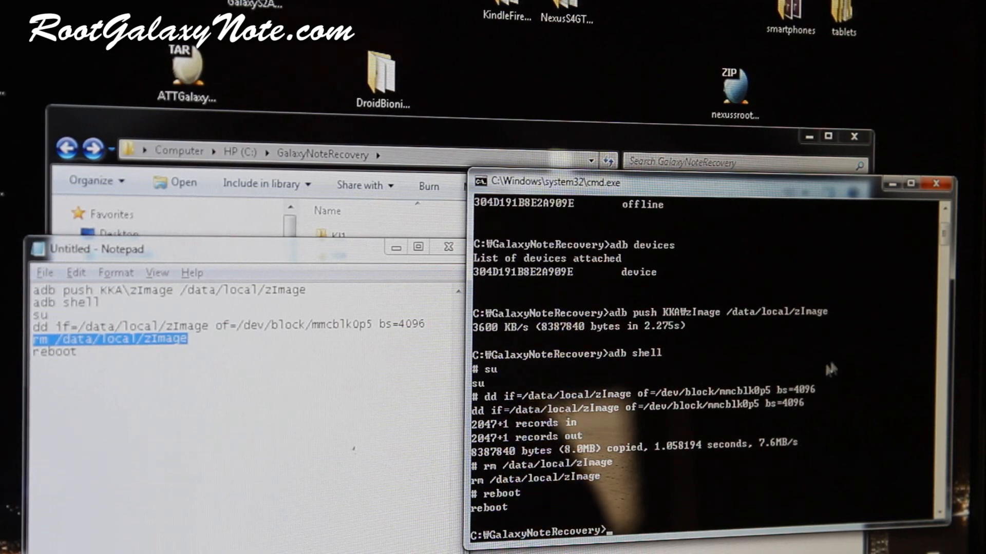